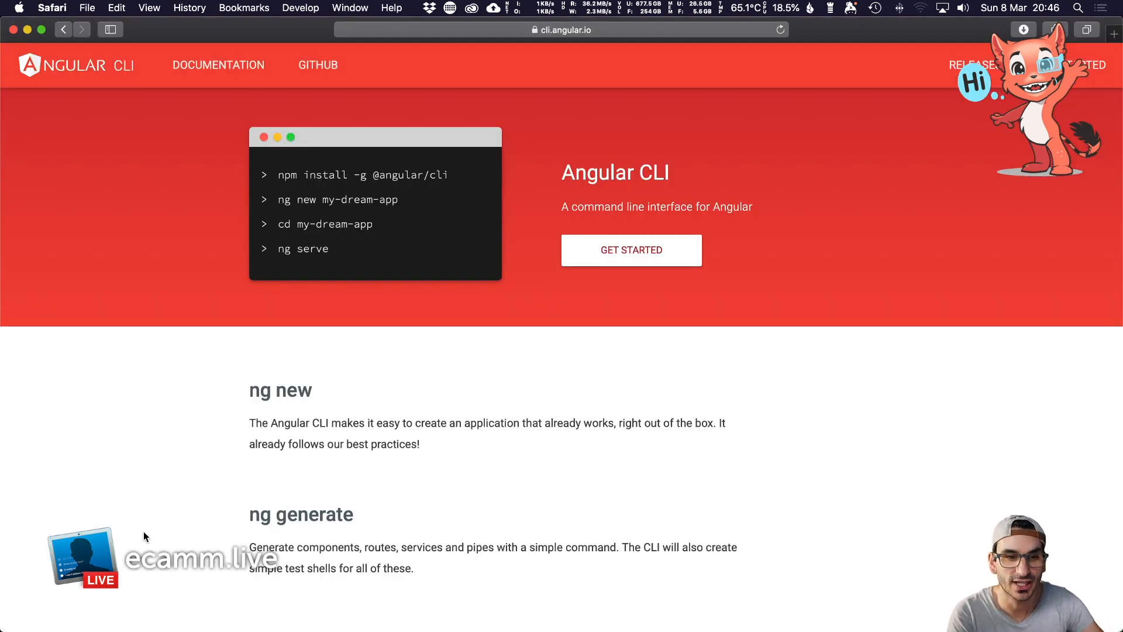
{"action": "mouse_move", "coordinate": [313, 151]}
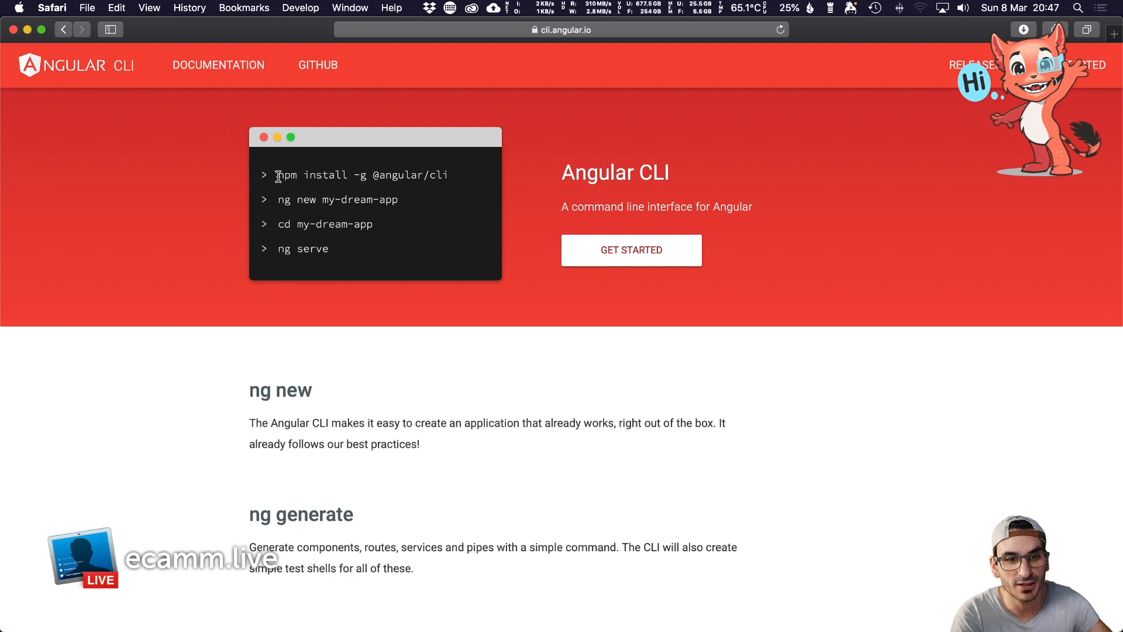
Run 'ng new angular-demo', answer y to routing and pick the SCSS stylesheet format
{"action": "triple_click", "coordinate": [361, 174]}
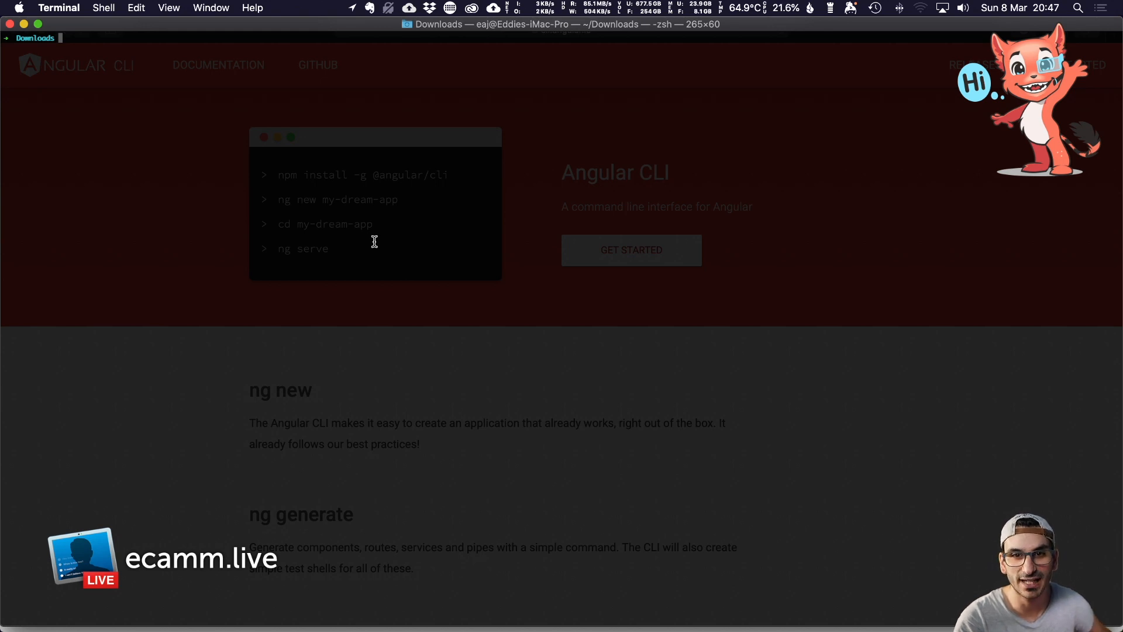
{"action": "mouse_move", "coordinate": [655, 256]}
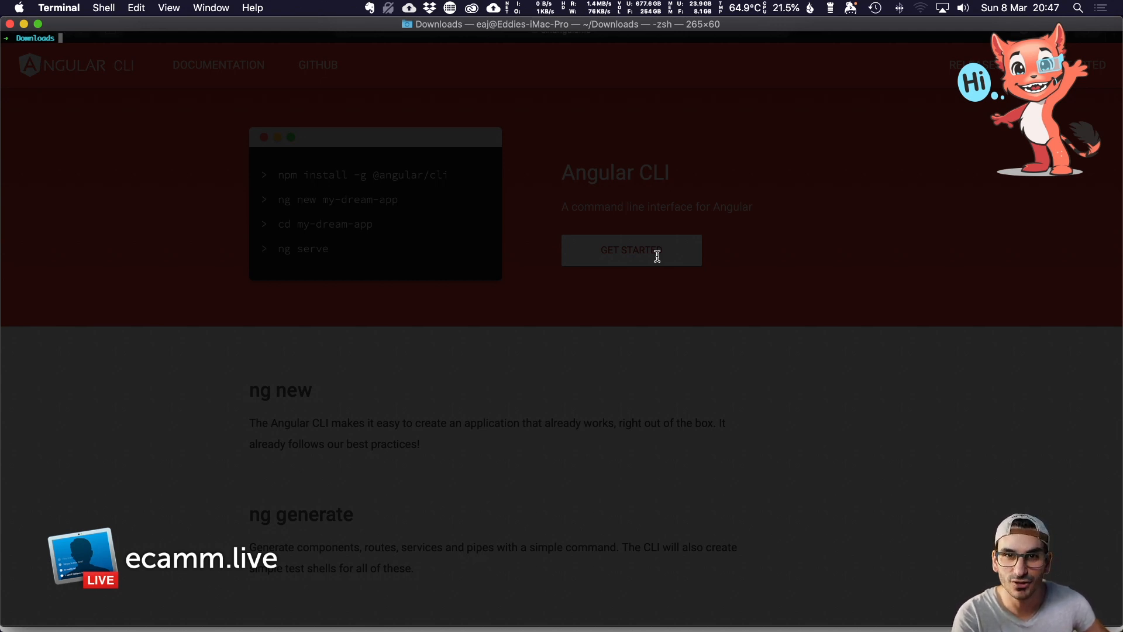
{"action": "type", "text": "ng new angular-demo"}
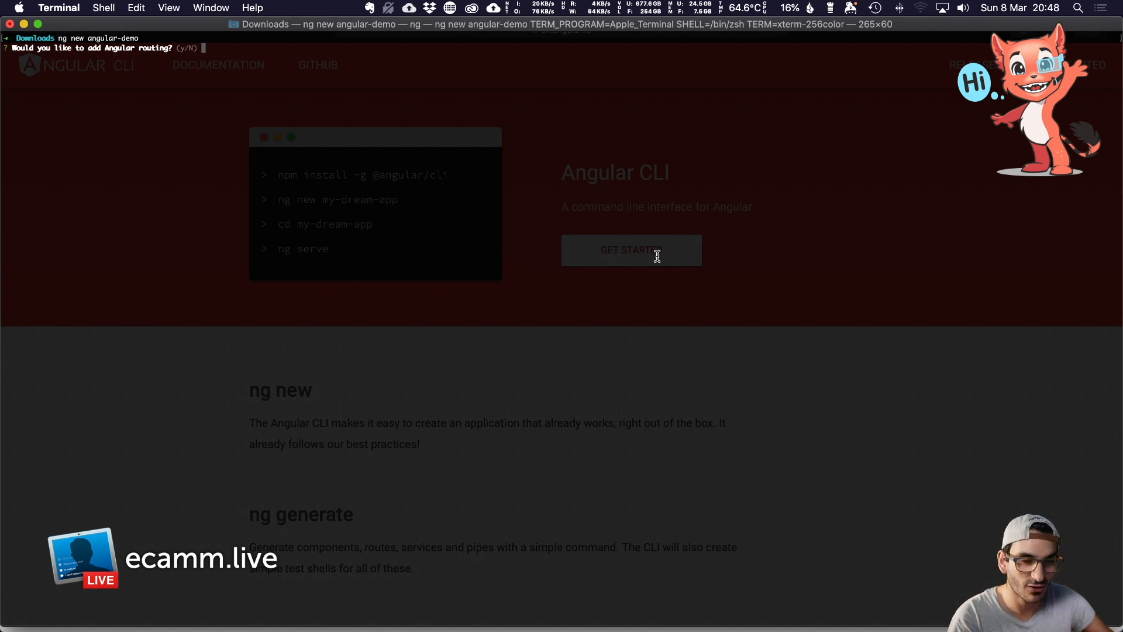
{"action": "type", "text": "y"}
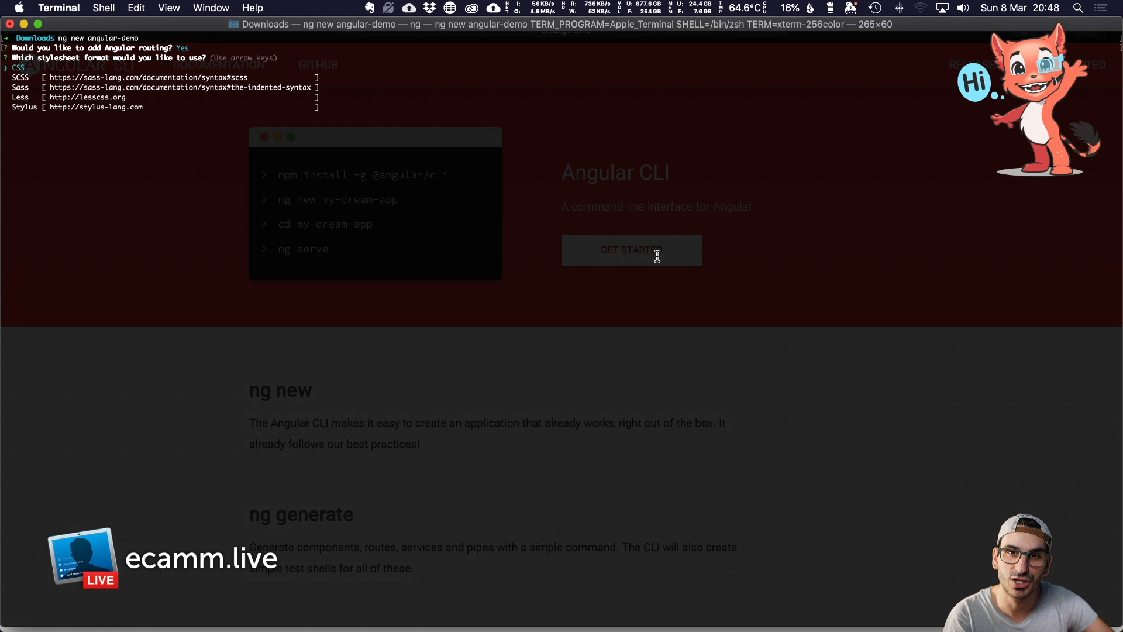
{"action": "key", "text": "down"}
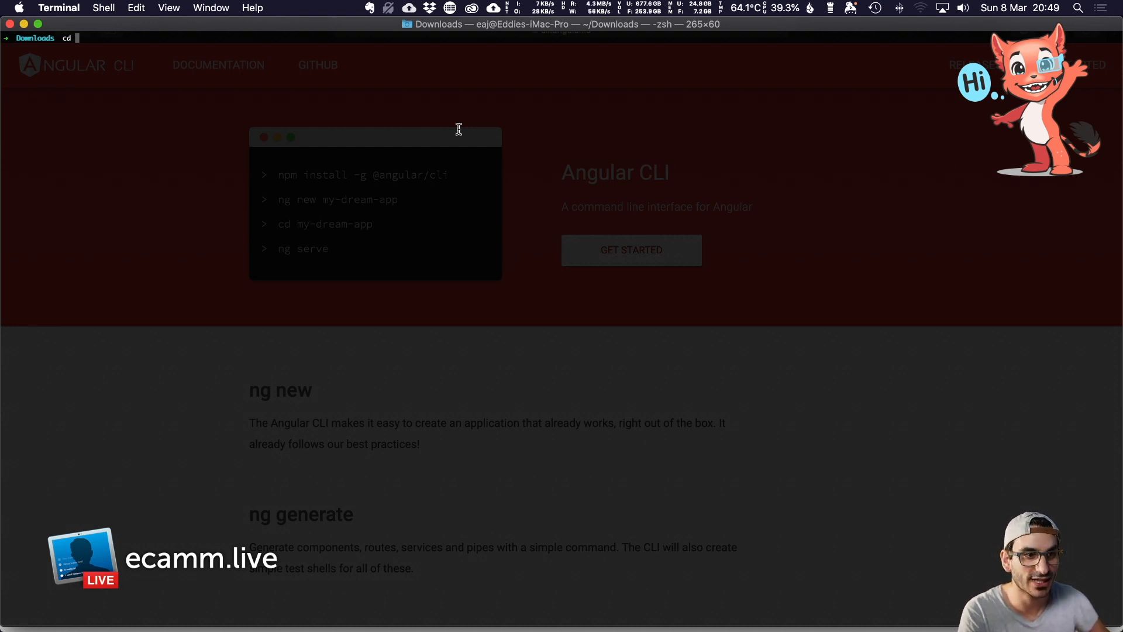
Enter angular-demo, list its files with 'll', and launch 'code .' on the folder
{"action": "type", "text": "angular-demo/"}
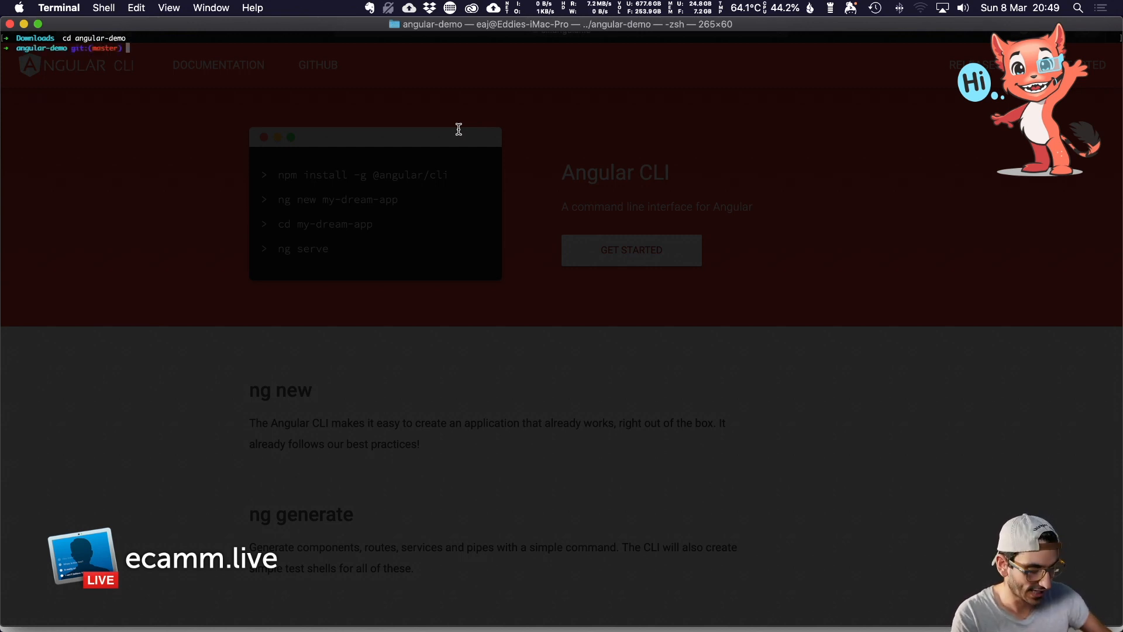
{"action": "type", "text": "ll"}
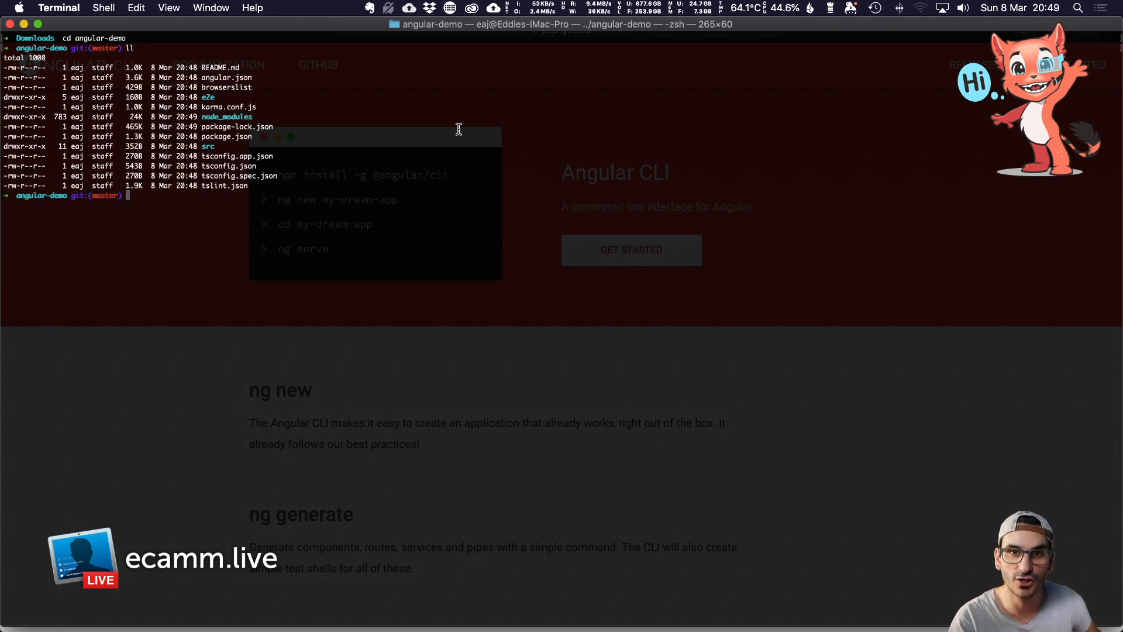
{"action": "type", "text": "co"}
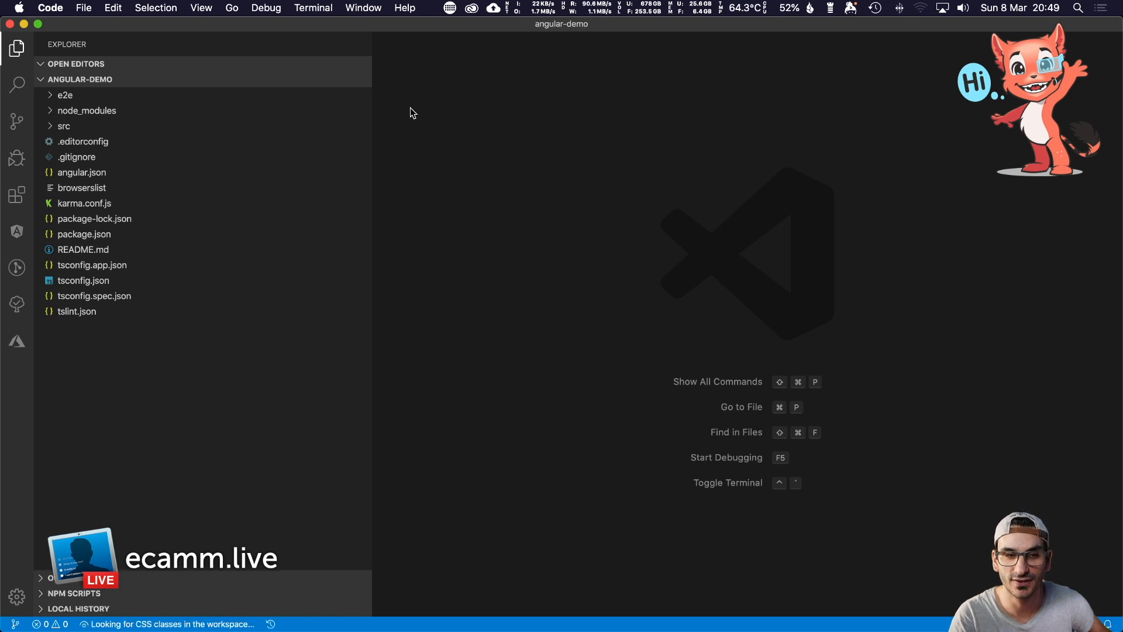
{"action": "left_click", "coordinate": [63, 125]}
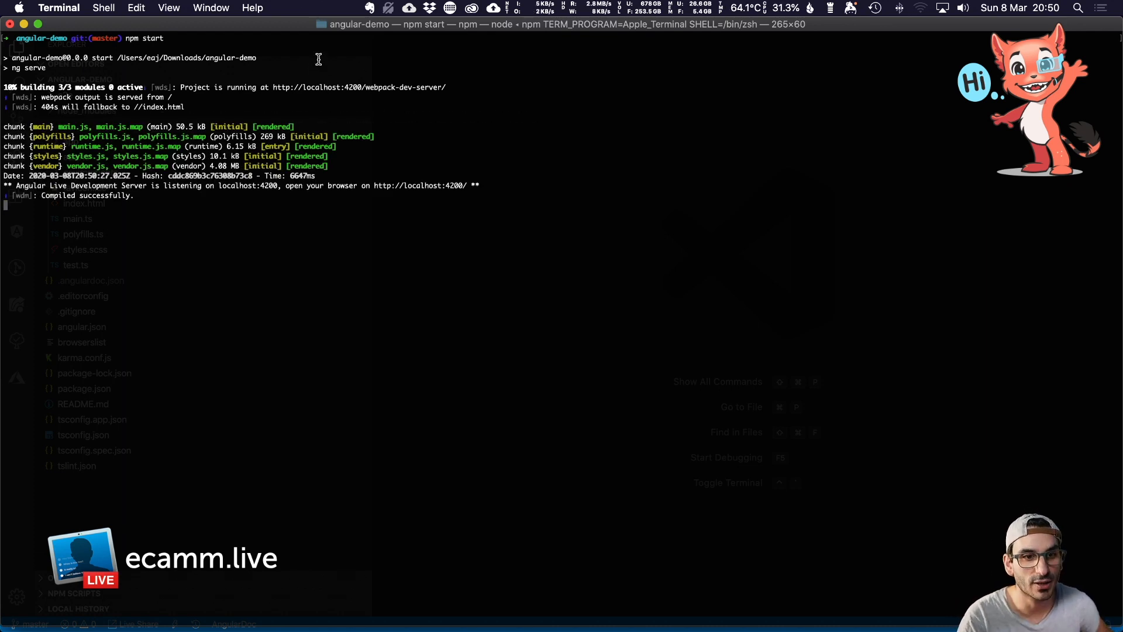
{"action": "mouse_move", "coordinate": [344, 154]}
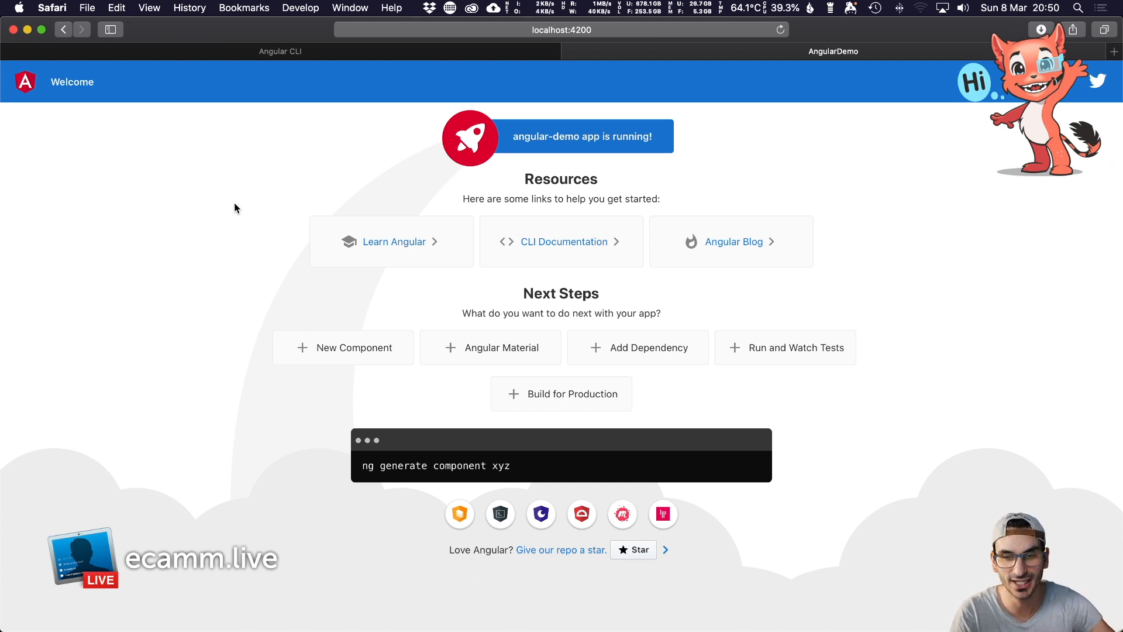
Return to VS Code after the app compiles and loads at localhost:4200
{"action": "key", "text": "cmd+tab"}
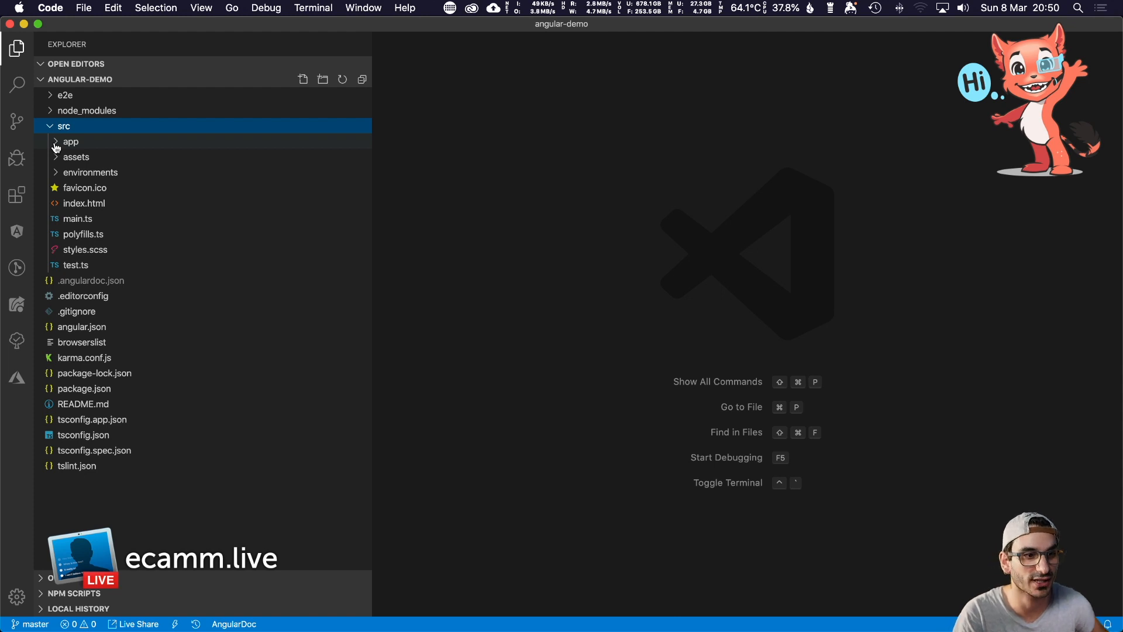
Expand src/app and replace app.component.html's placeholder markup with 'Hello world'
{"action": "left_click", "coordinate": [71, 141]}
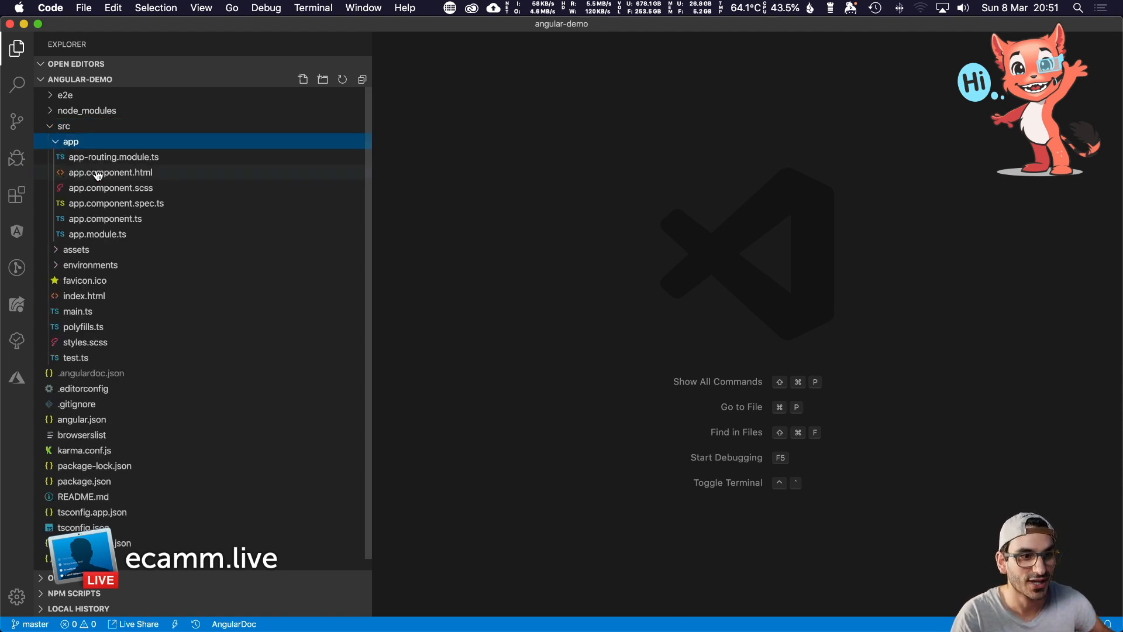
{"action": "left_click", "coordinate": [110, 172]}
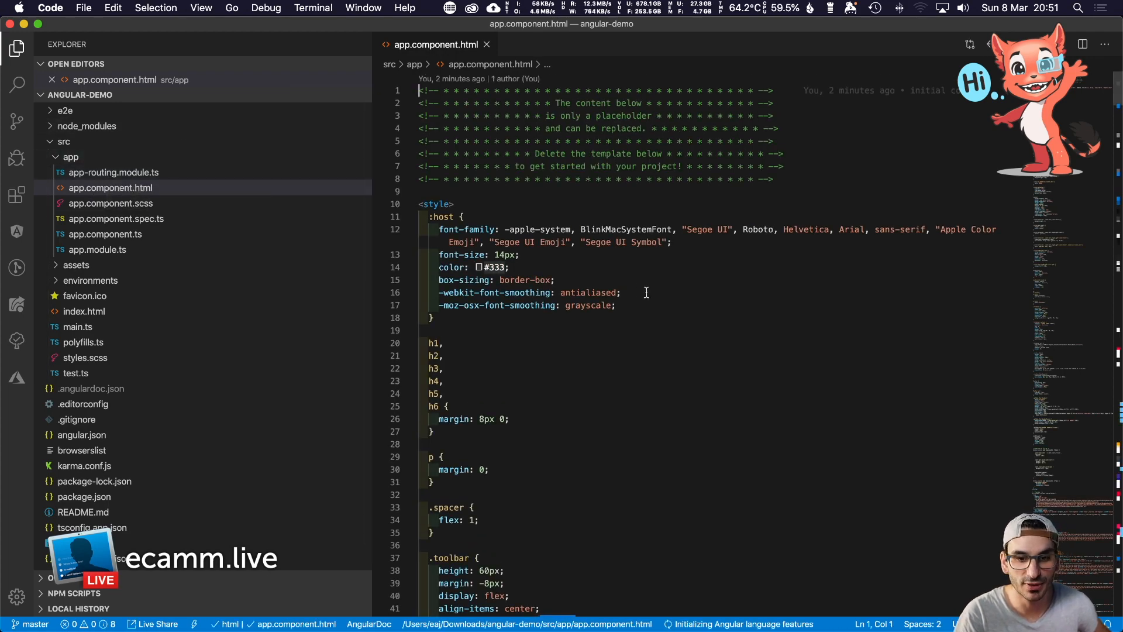
{"action": "scroll", "scroll_direction": "down", "scroll_amount": 3}
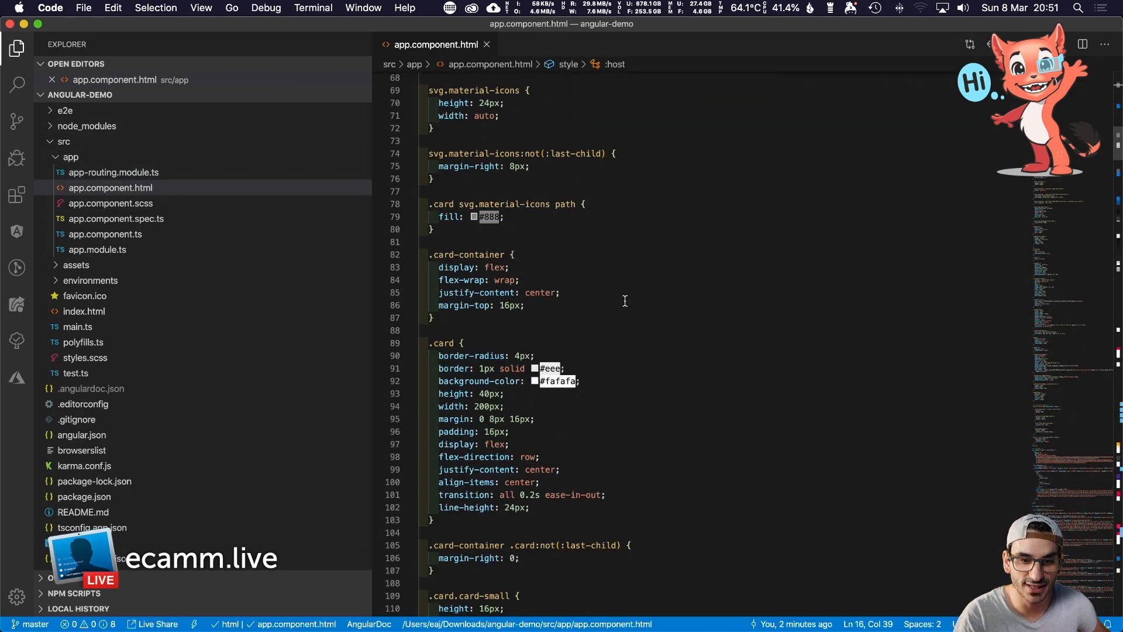
{"action": "scroll", "scroll_direction": "down", "scroll_amount": 3}
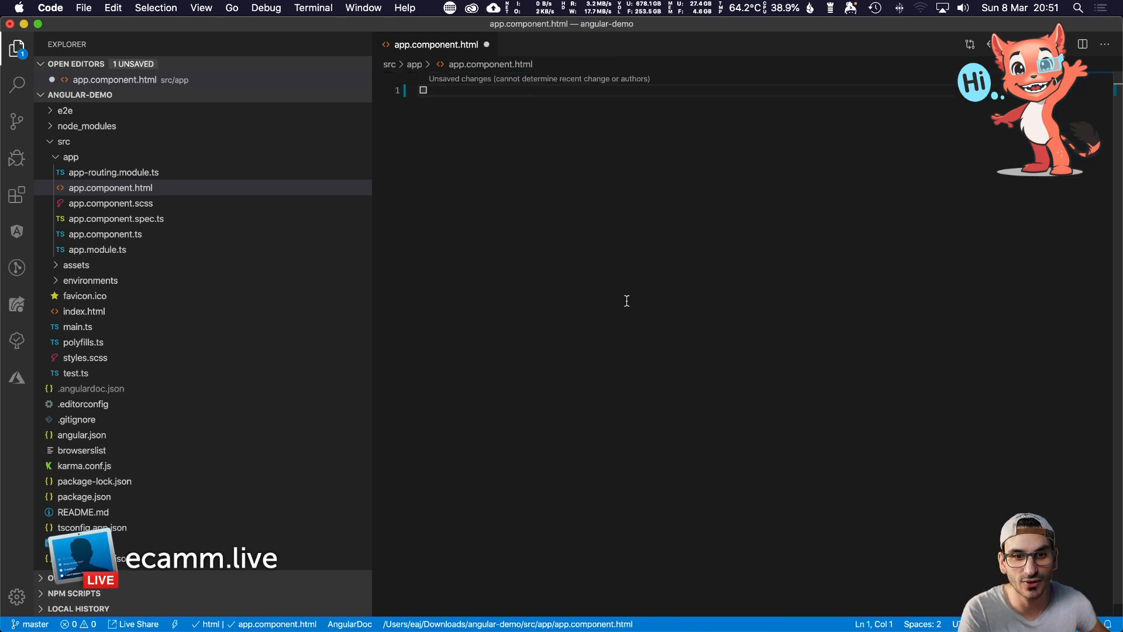
{"action": "type", "text": "Hello"}
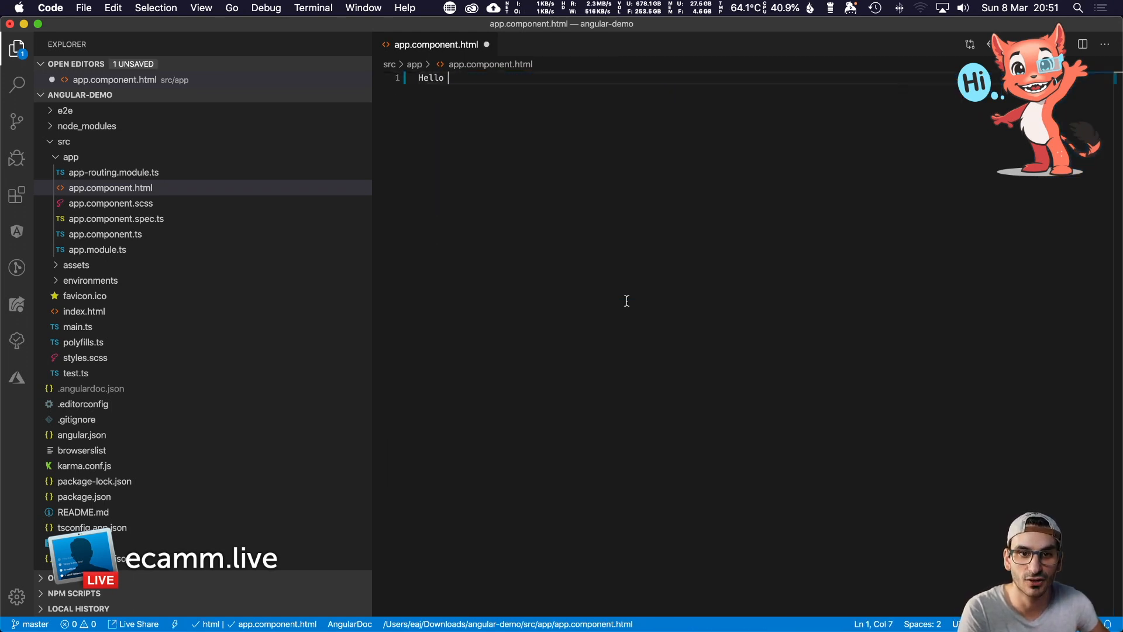
{"action": "type", "text": "world"}
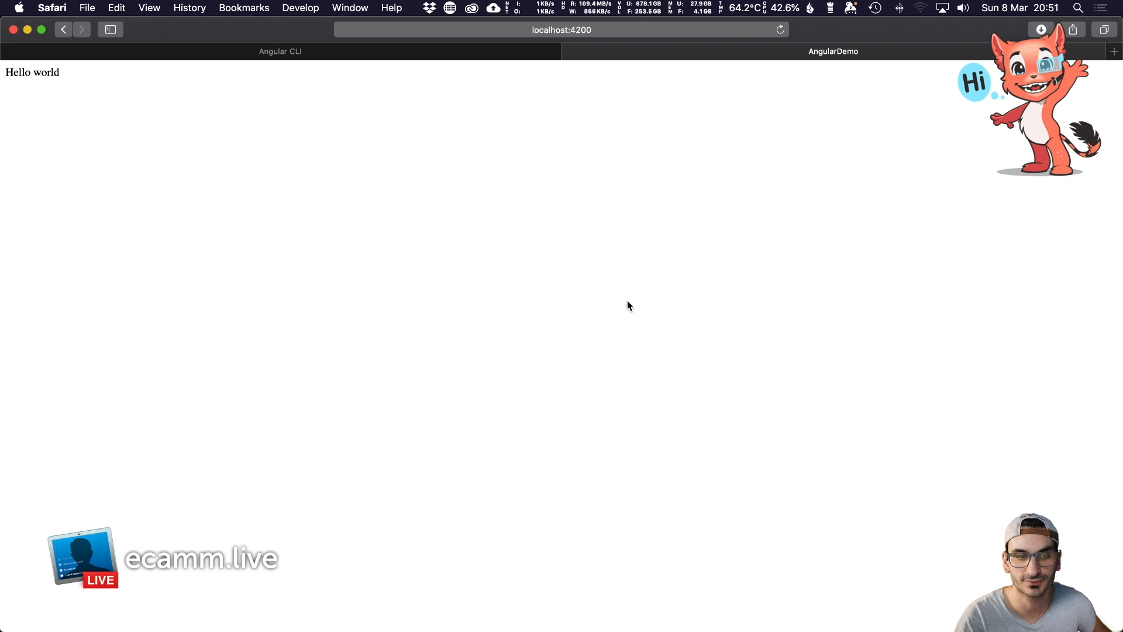
Switch to Safari to view Hello world served at localhost:4200
{"action": "key", "text": "cmd+tab"}
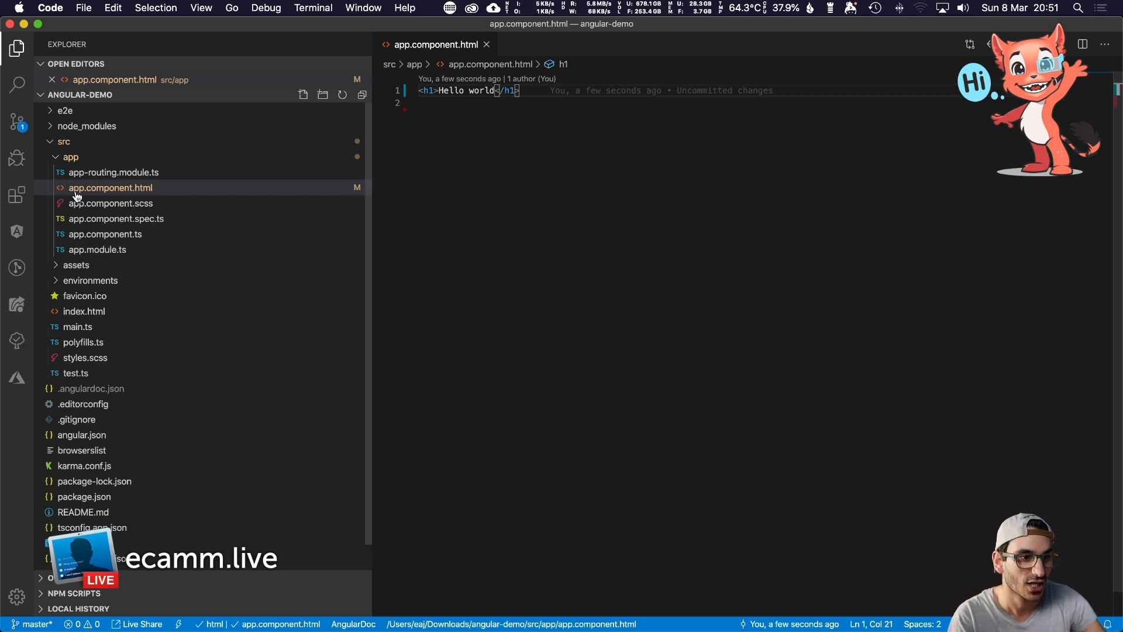
Add an 'h1 { color: blue' rule in app.component.scss
{"action": "left_click", "coordinate": [110, 187]}
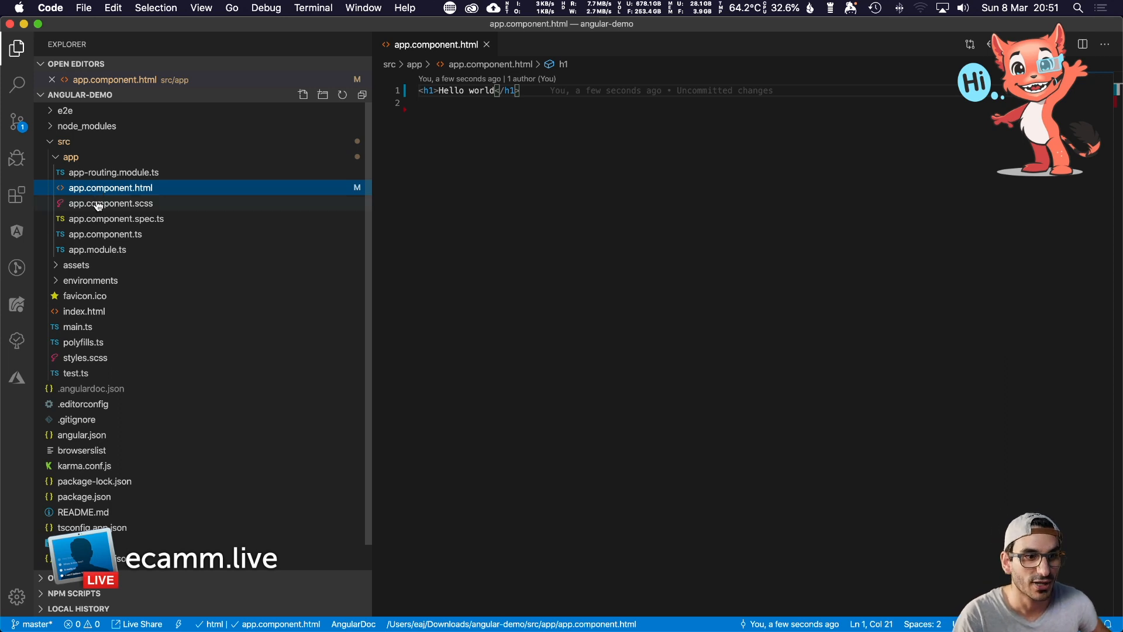
{"action": "mouse_move", "coordinate": [111, 203]}
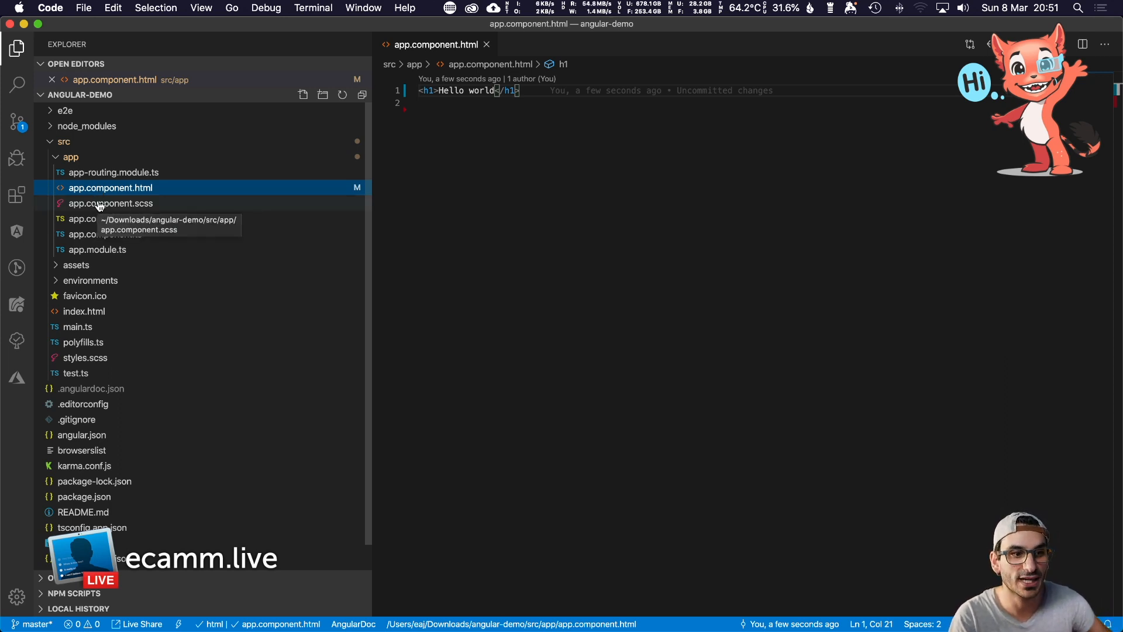
{"action": "left_click", "coordinate": [110, 218]}
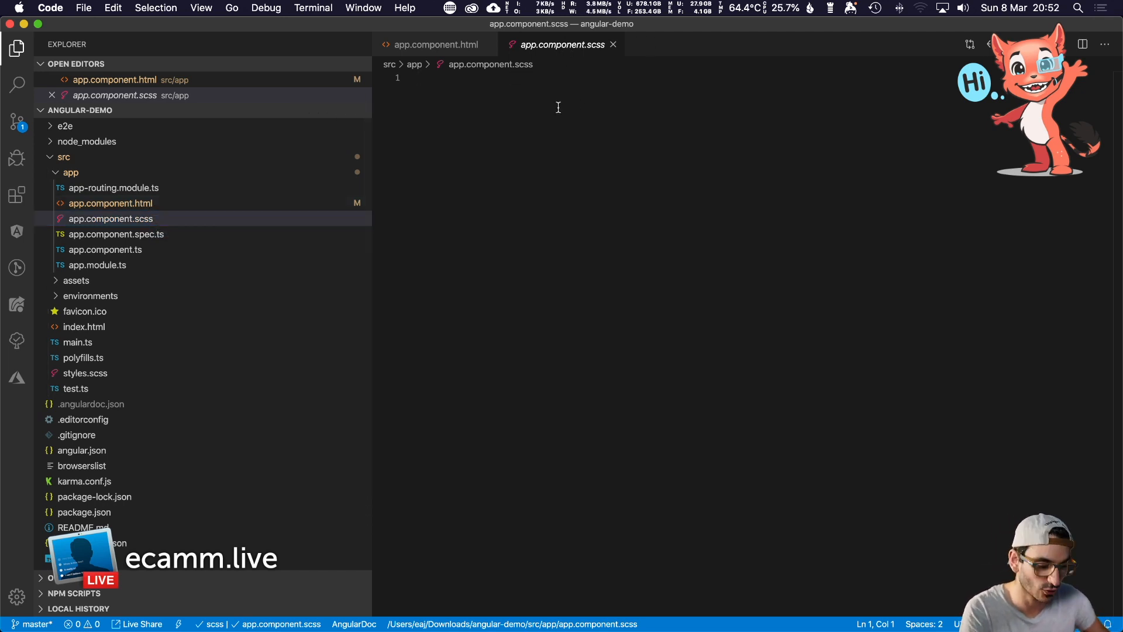
{"action": "type", "text": "h1 {"}
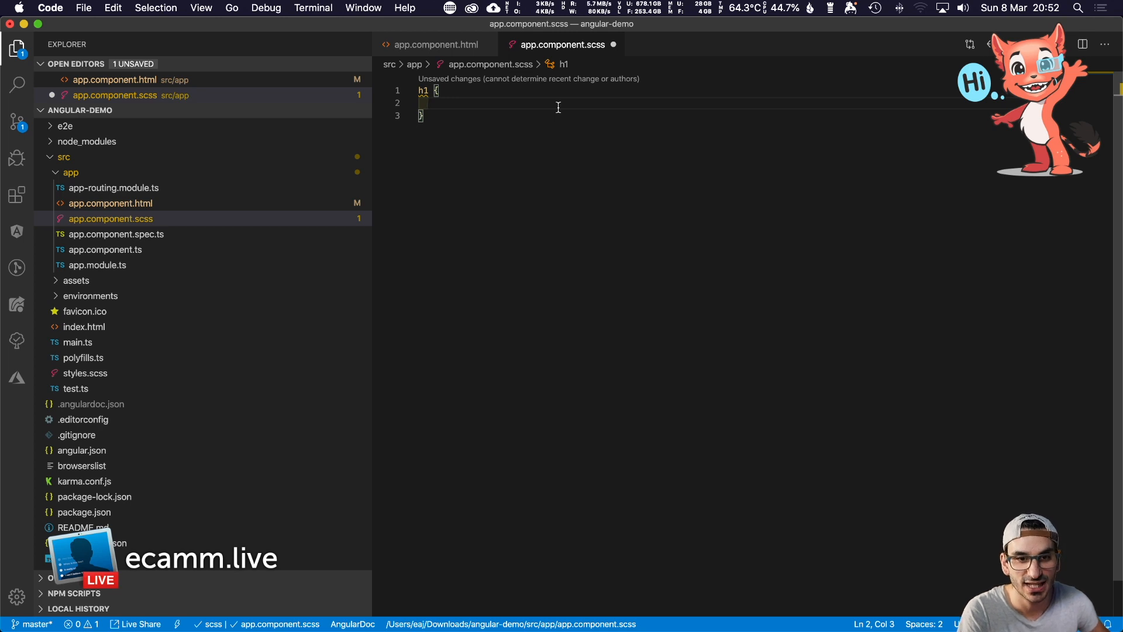
{"action": "type", "text": "color:"}
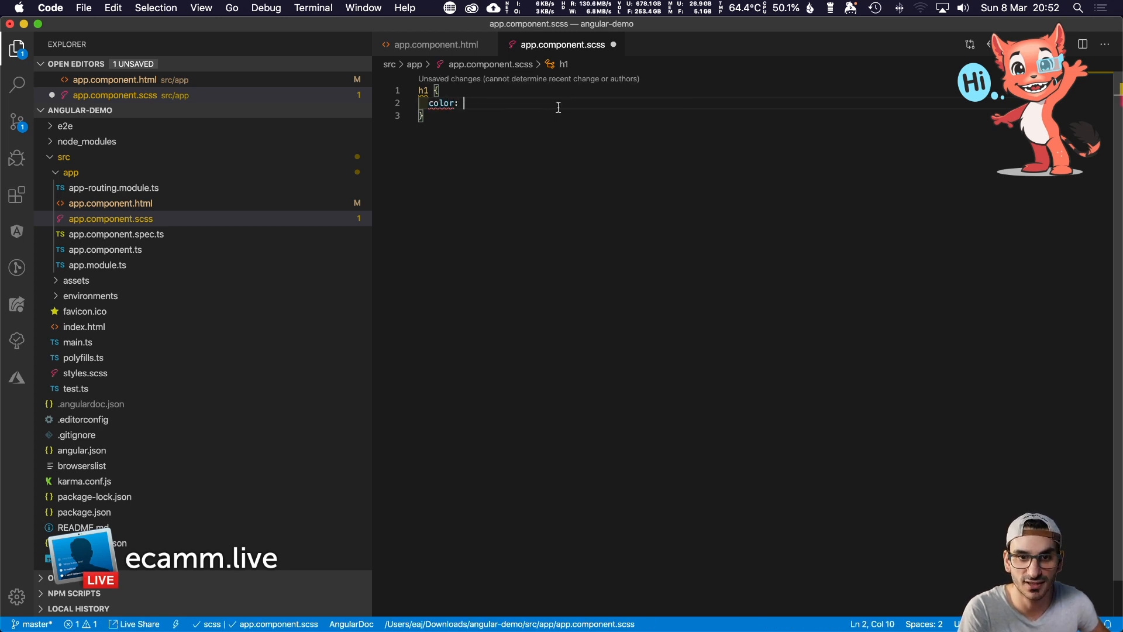
{"action": "type", "text": "bl"}
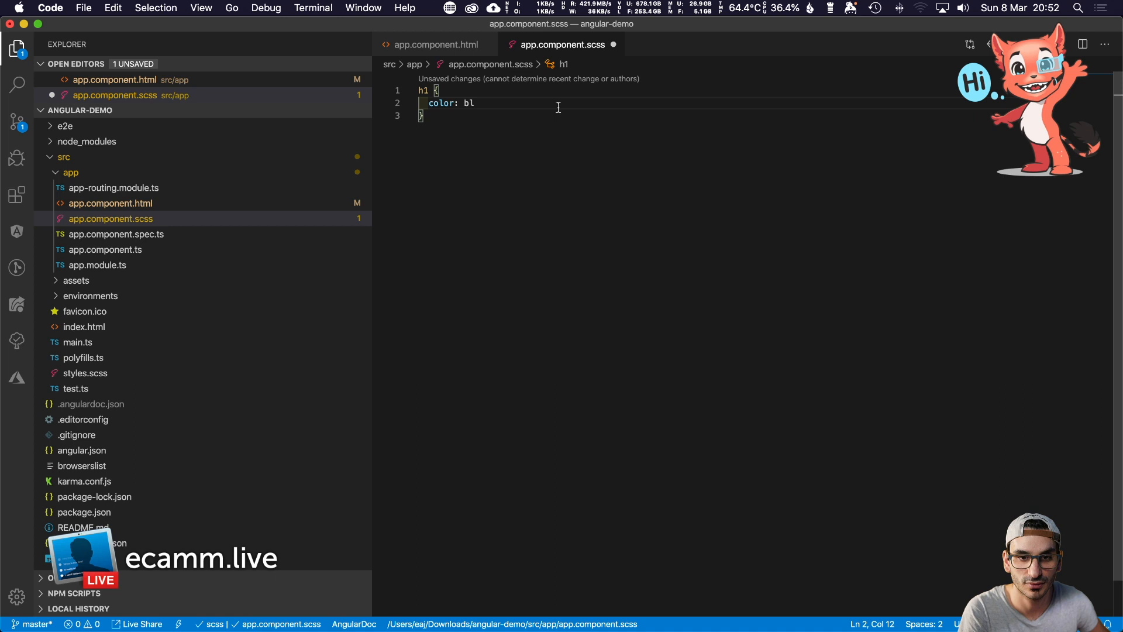
{"action": "type", "text": "ue"}
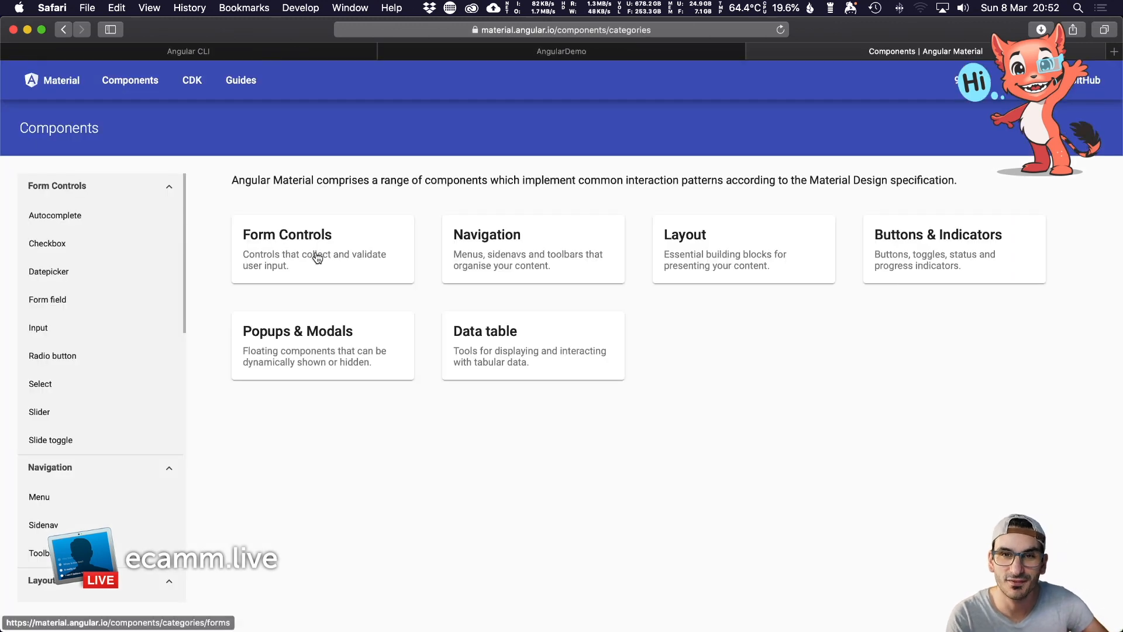
{"action": "mouse_move", "coordinate": [99, 466]}
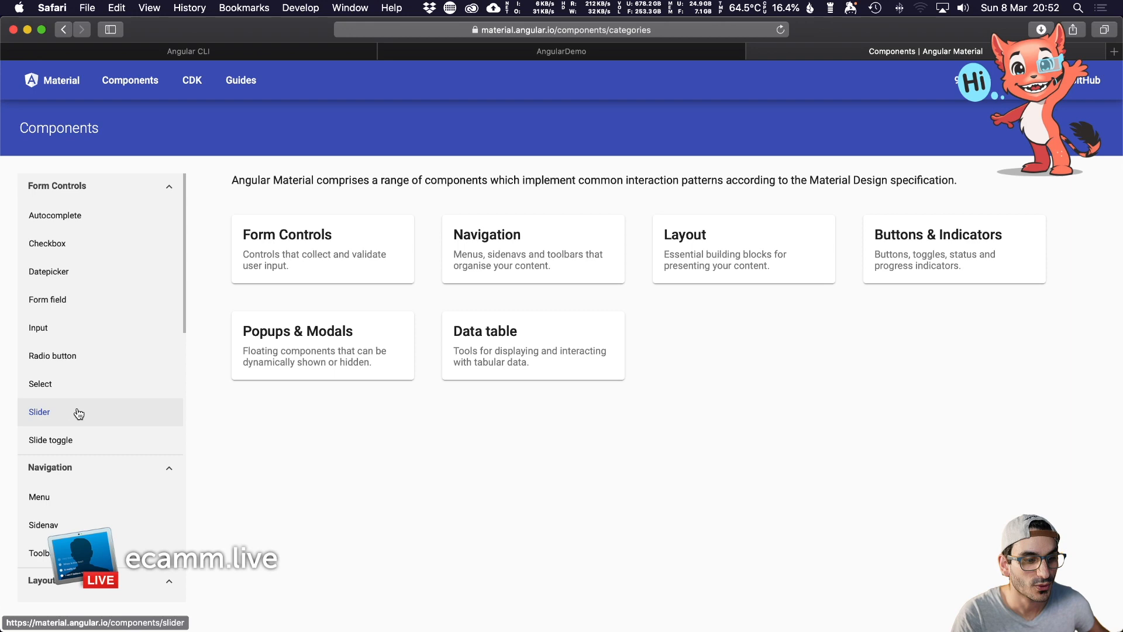
View the Card component docs and its Examples in Angular Material
{"action": "scroll", "scroll_direction": "down", "scroll_amount": 3}
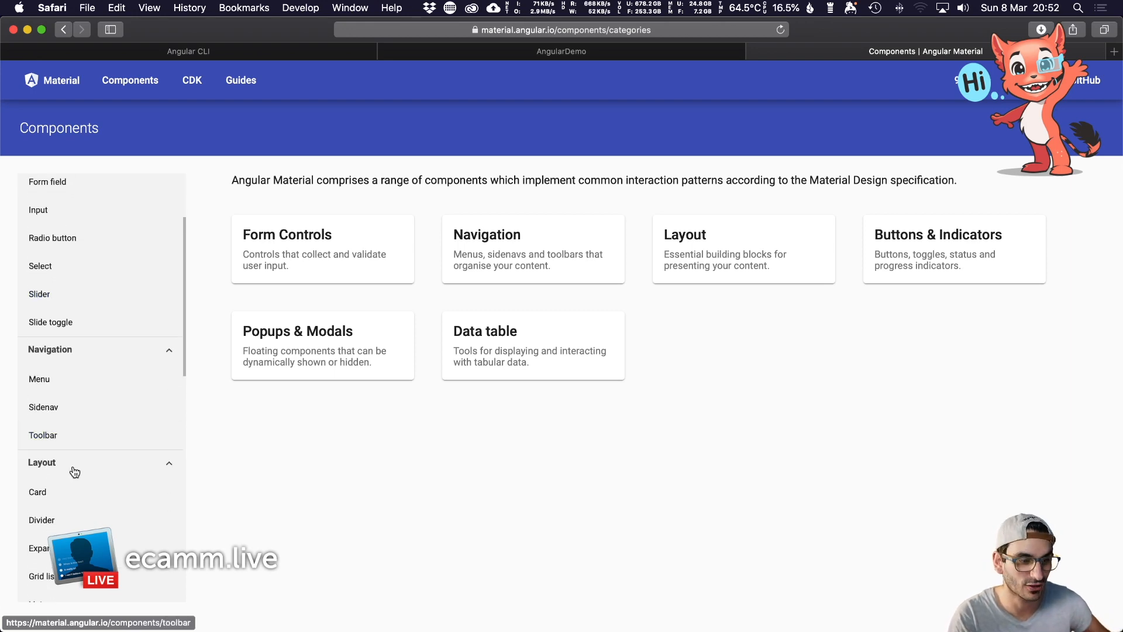
{"action": "left_click", "coordinate": [38, 491]}
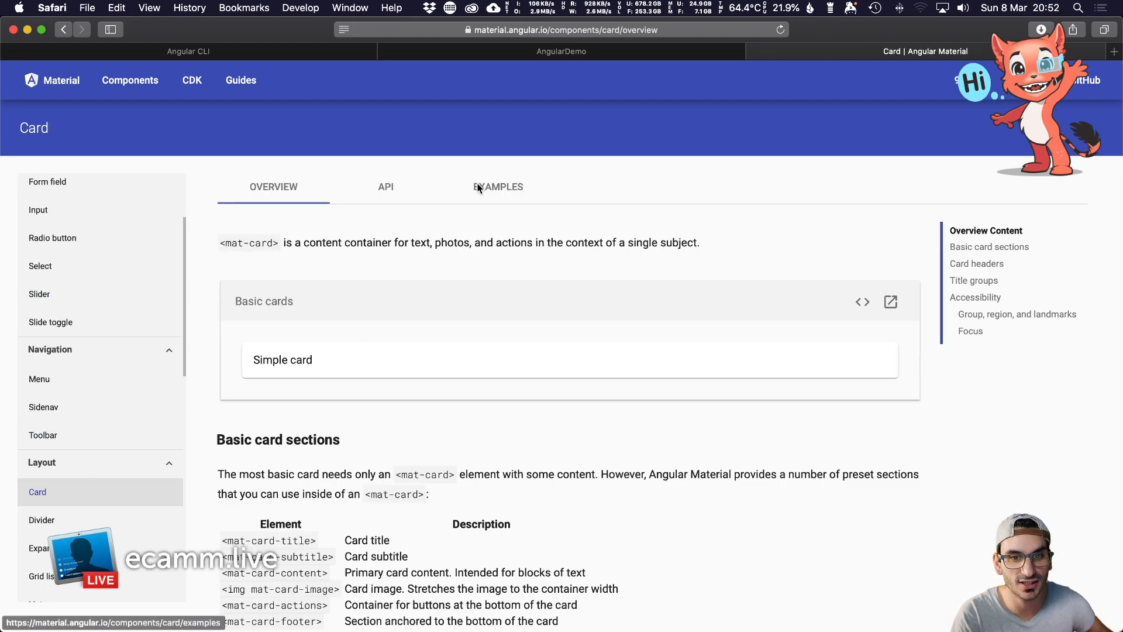
{"action": "left_click", "coordinate": [498, 186]}
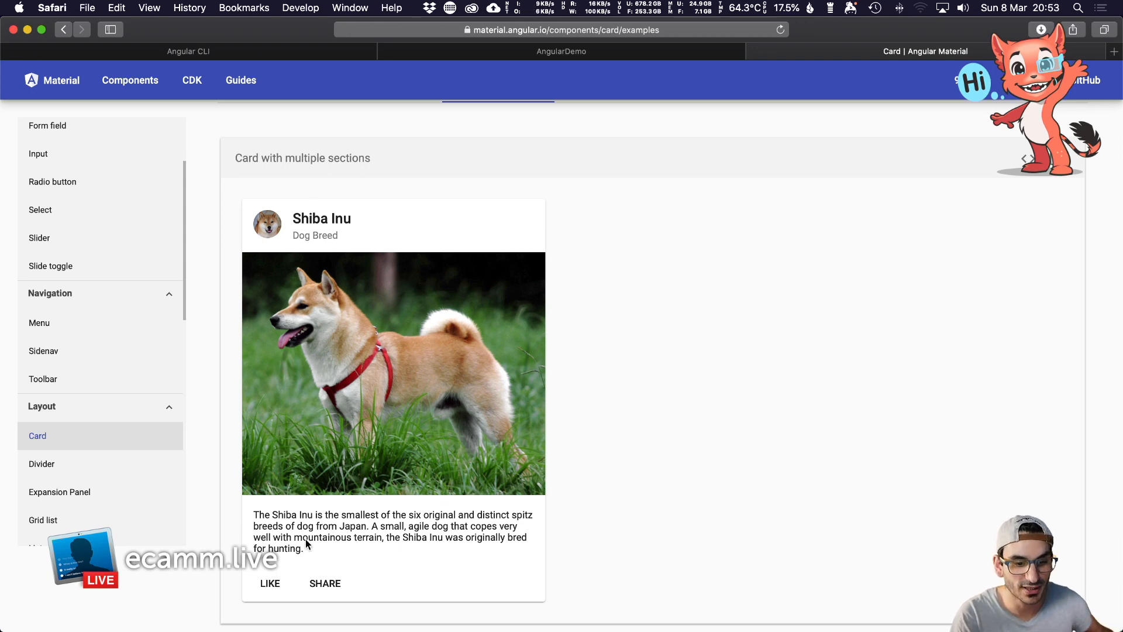
{"action": "mouse_move", "coordinate": [43, 378]}
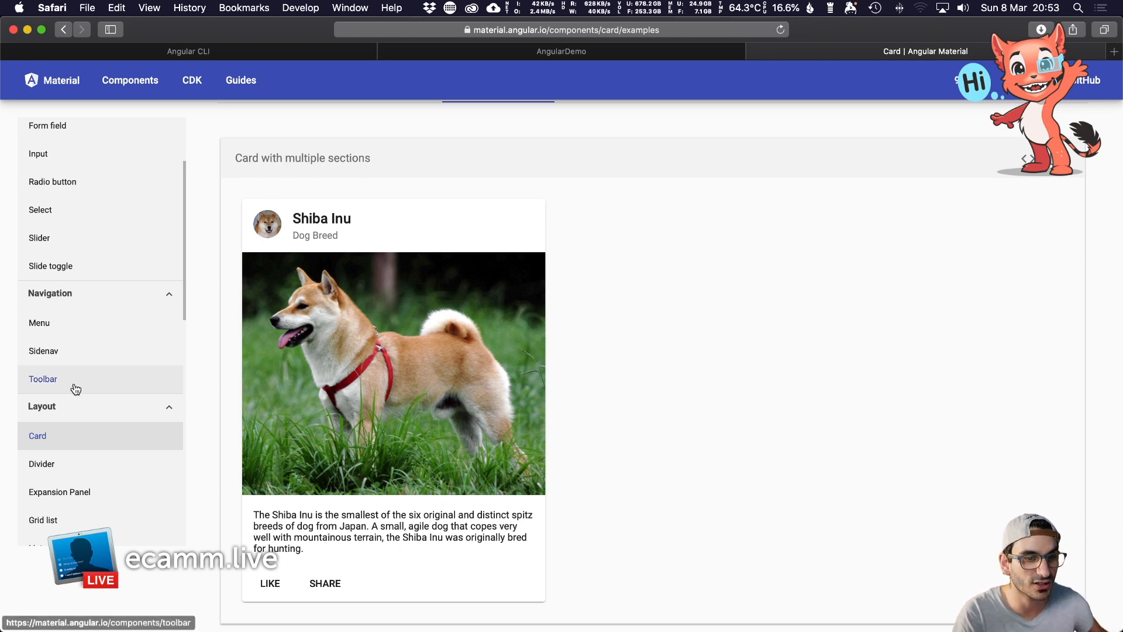
Browse the Toolbar docs, then land on the Chips overview page
{"action": "left_click", "coordinate": [43, 379]}
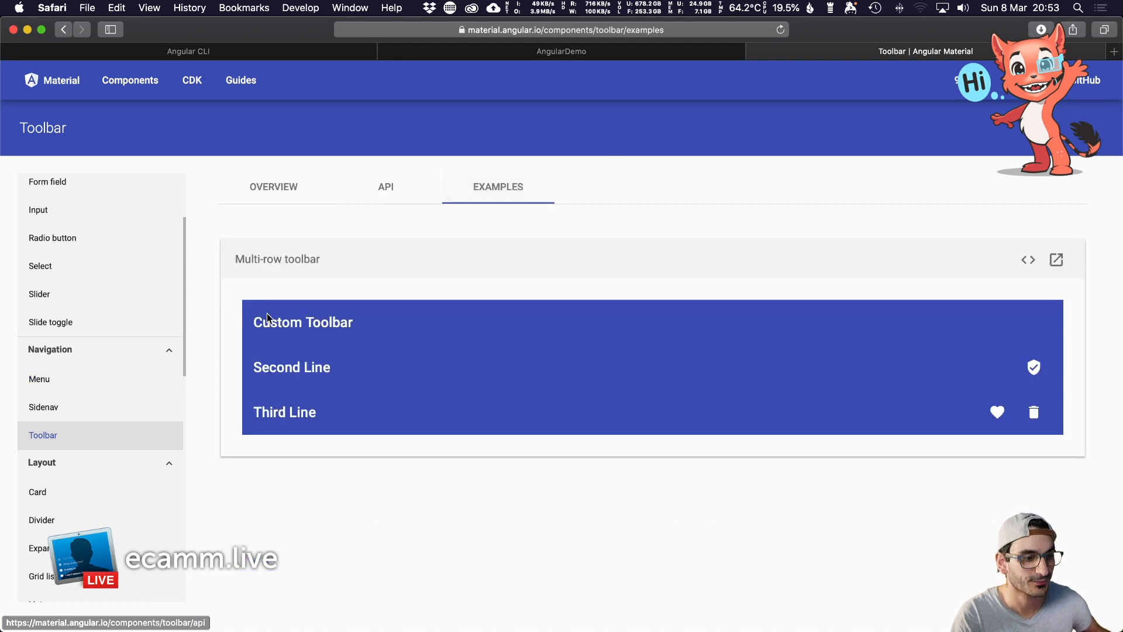
{"action": "scroll", "scroll_direction": "down", "scroll_amount": 3}
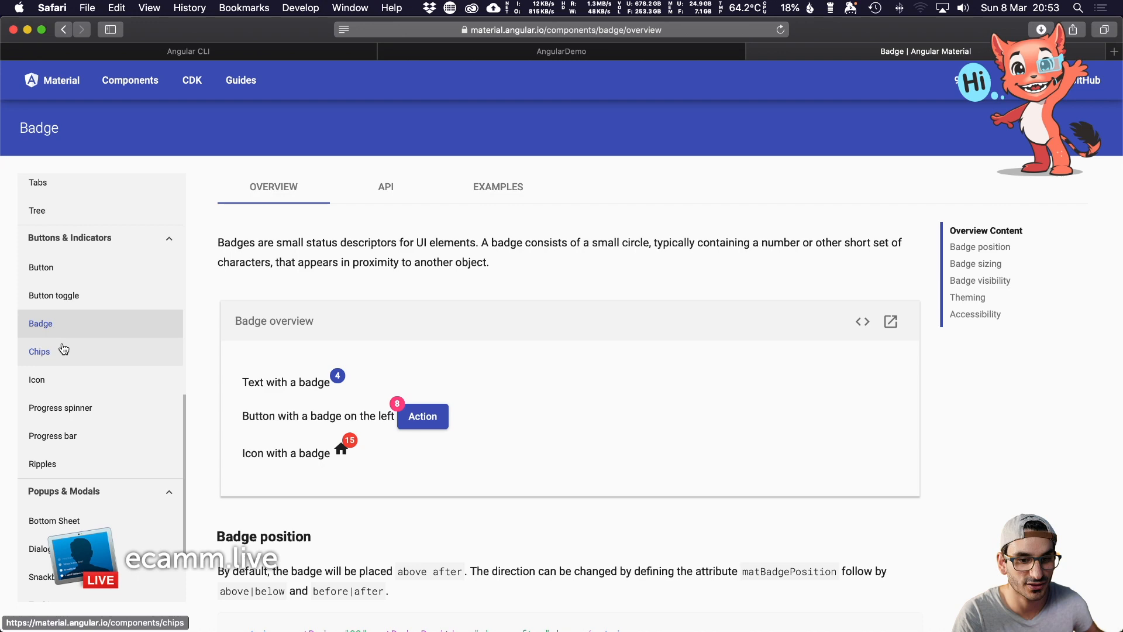
{"action": "left_click", "coordinate": [39, 351]}
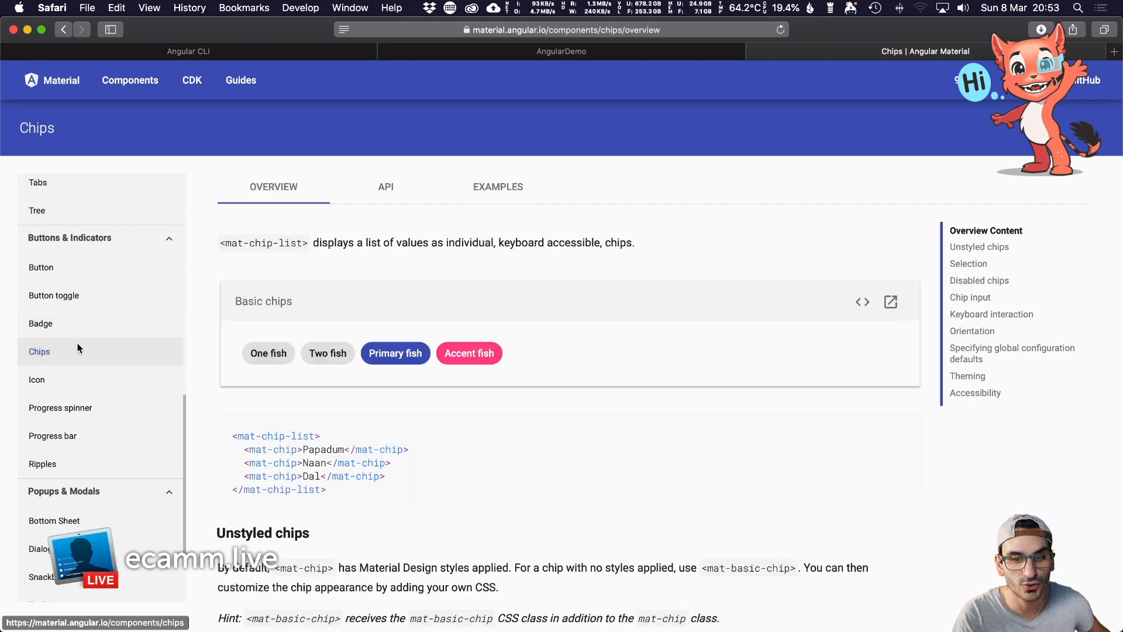